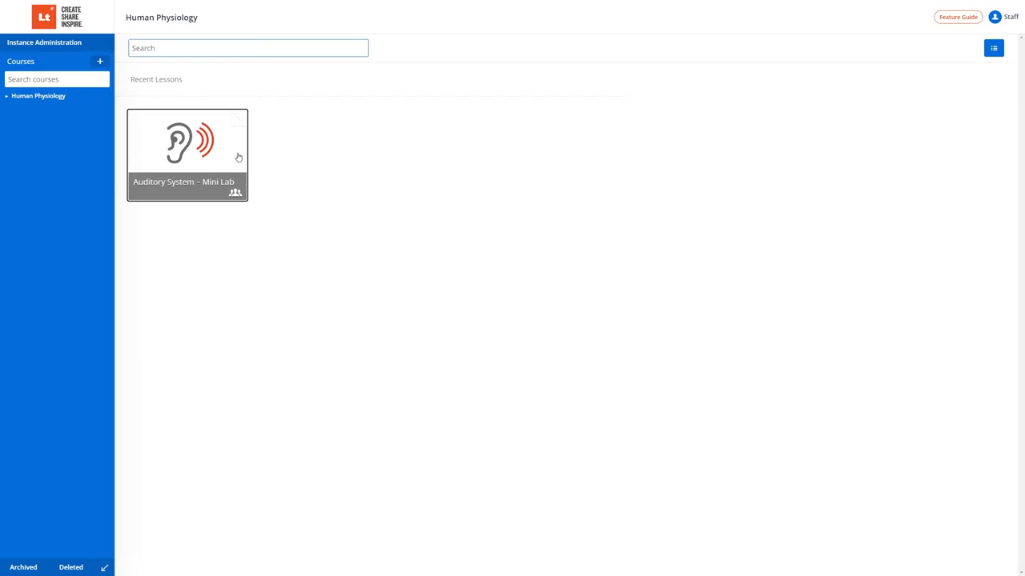
- Open the Auditory System – Mini Lab lesson from the Recent Lessons tiles
click(187, 144)
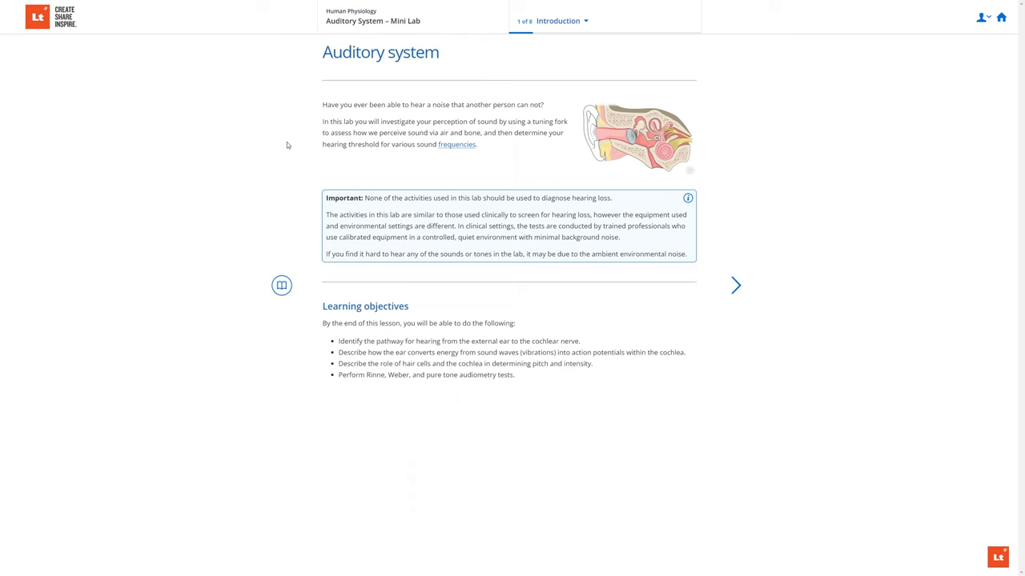
mouse_move(734, 285)
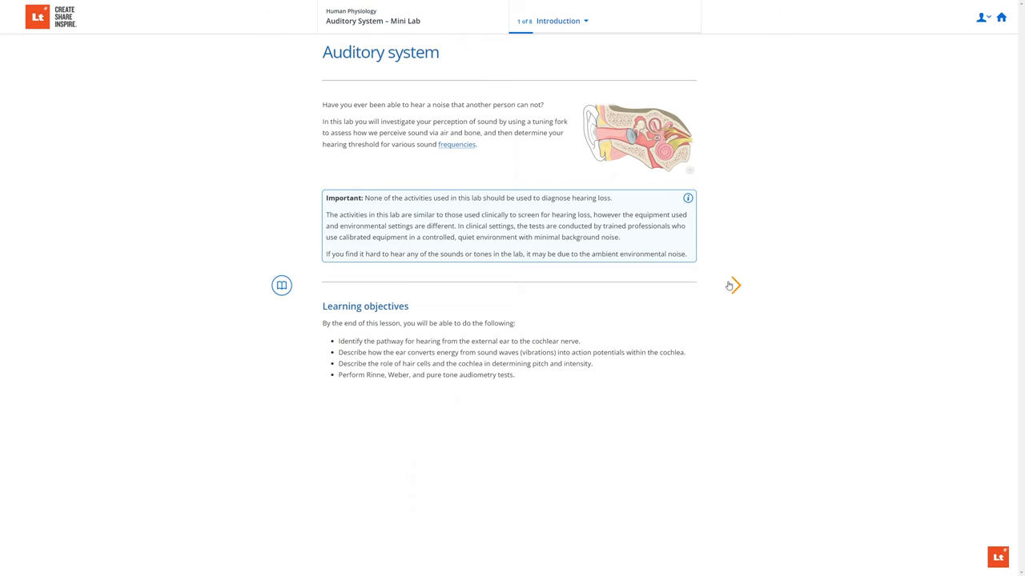
- Advance the lesson to page 2 of 8, Equipment setup
click(733, 285)
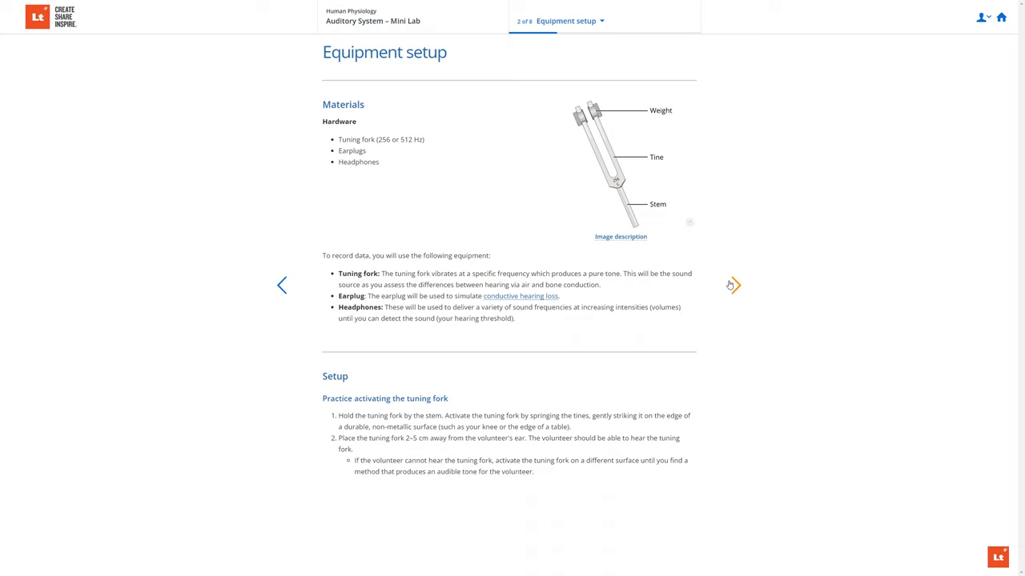
- Go to page 3 and enter positive, positive, negative in volunteer 2's Table 1 row
click(733, 285)
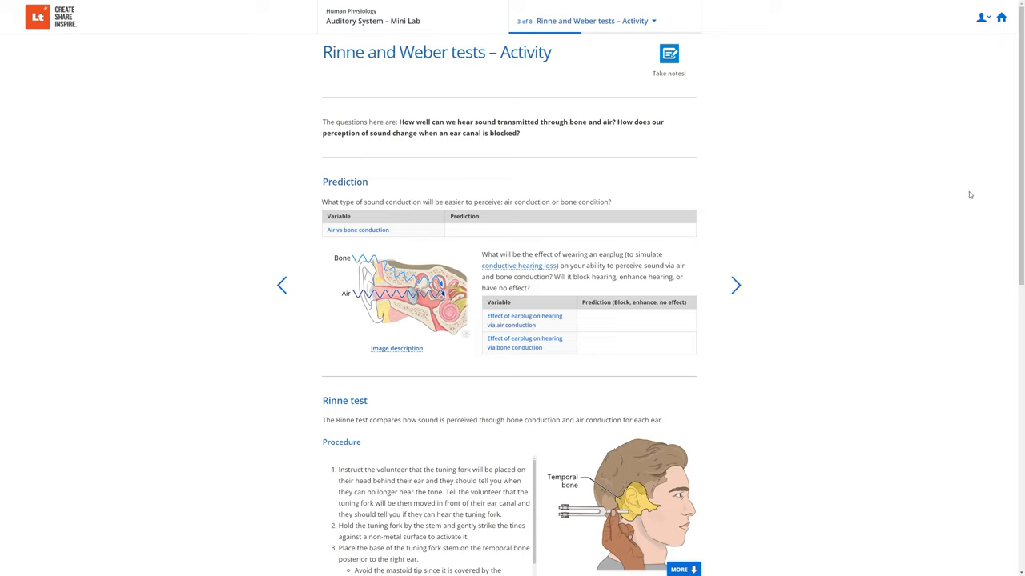
mouse_move(1015, 169)
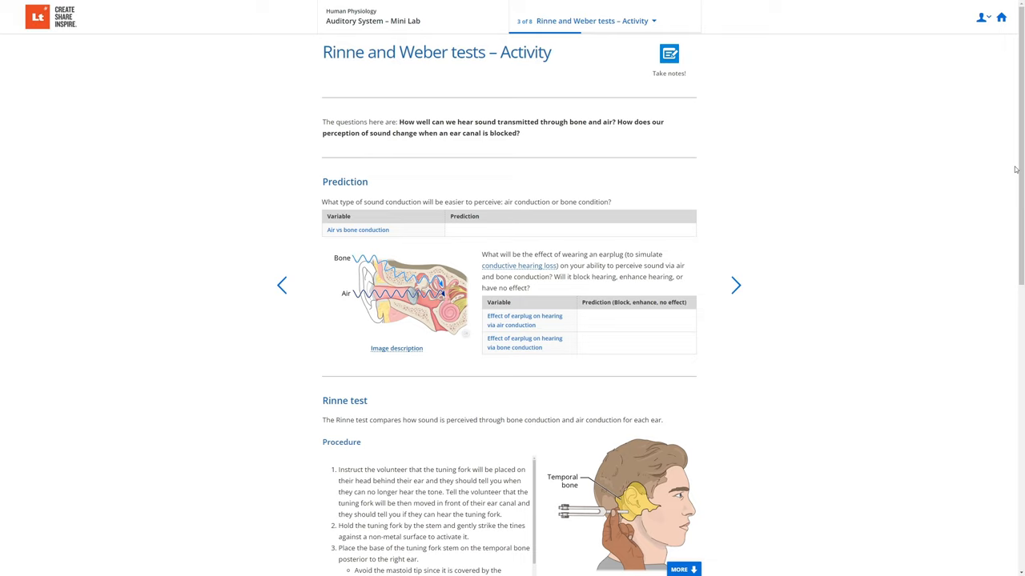
scroll(down, 3)
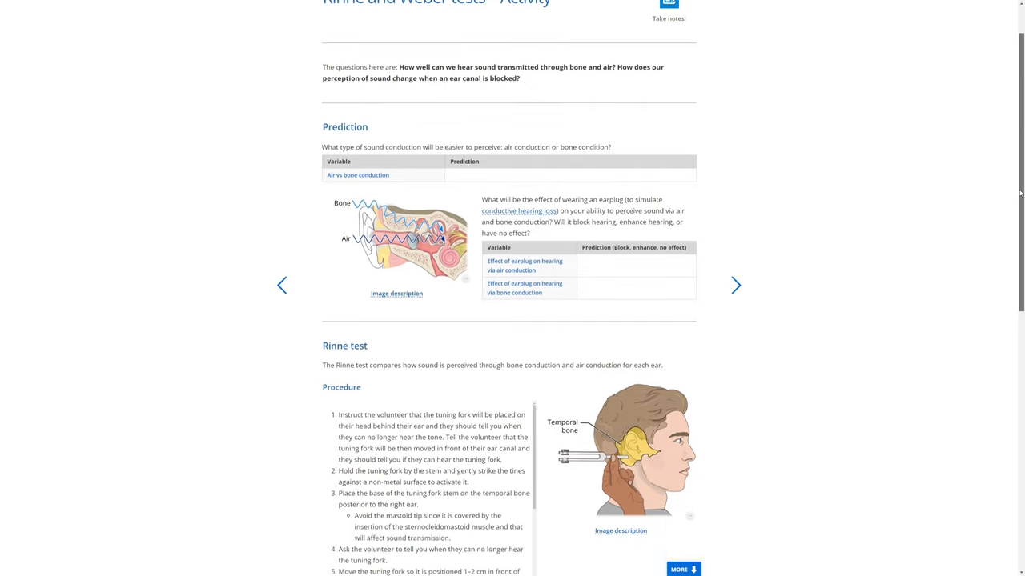
scroll(down, 3)
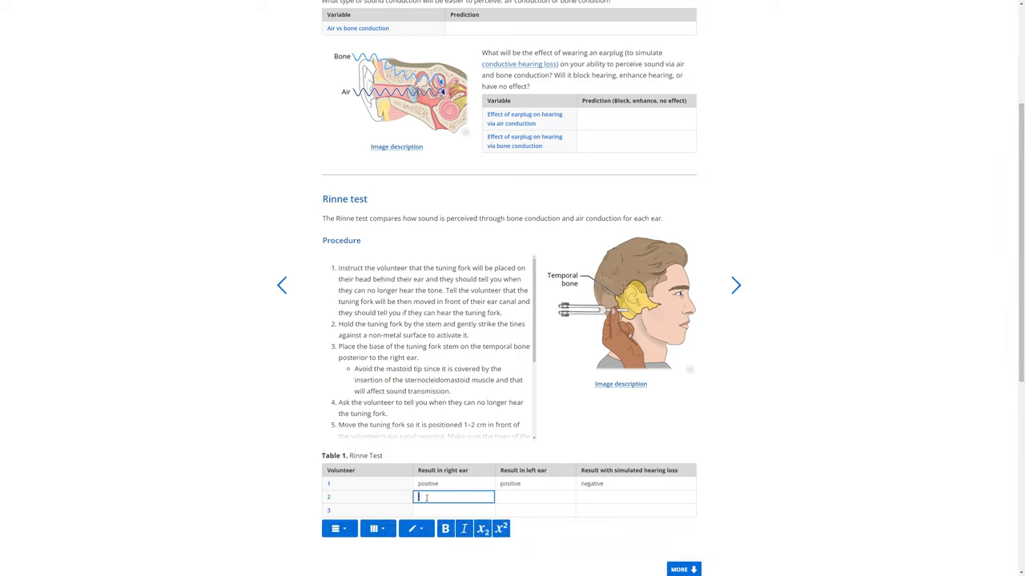
text(positive)
click(636, 497)
text(n)
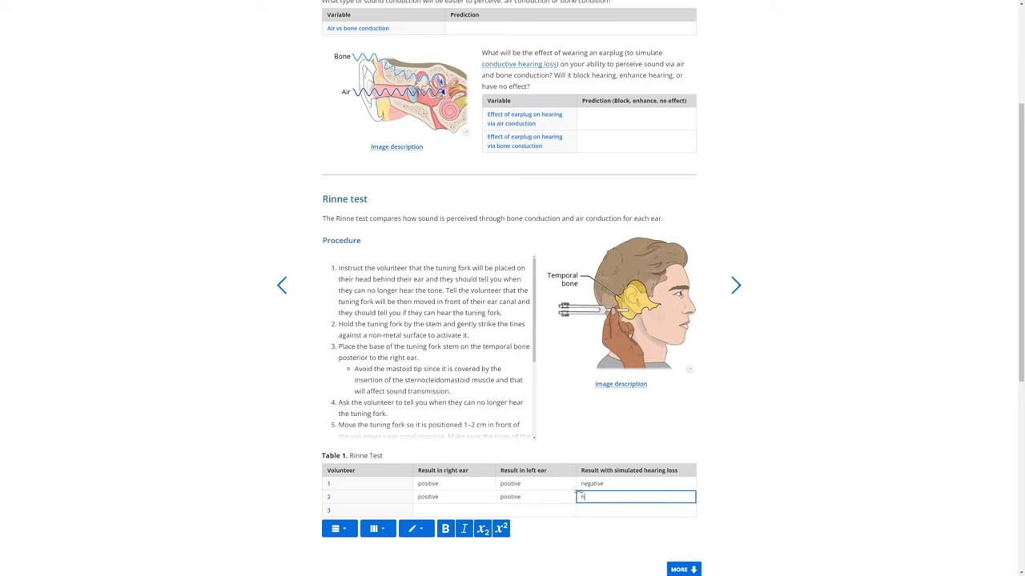
text(egative)
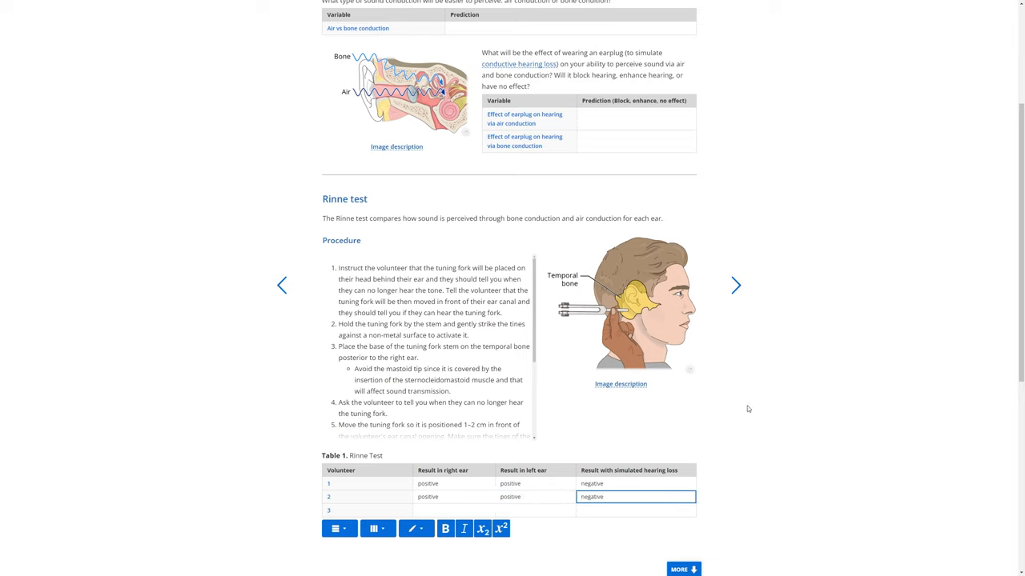
scroll(down, 3)
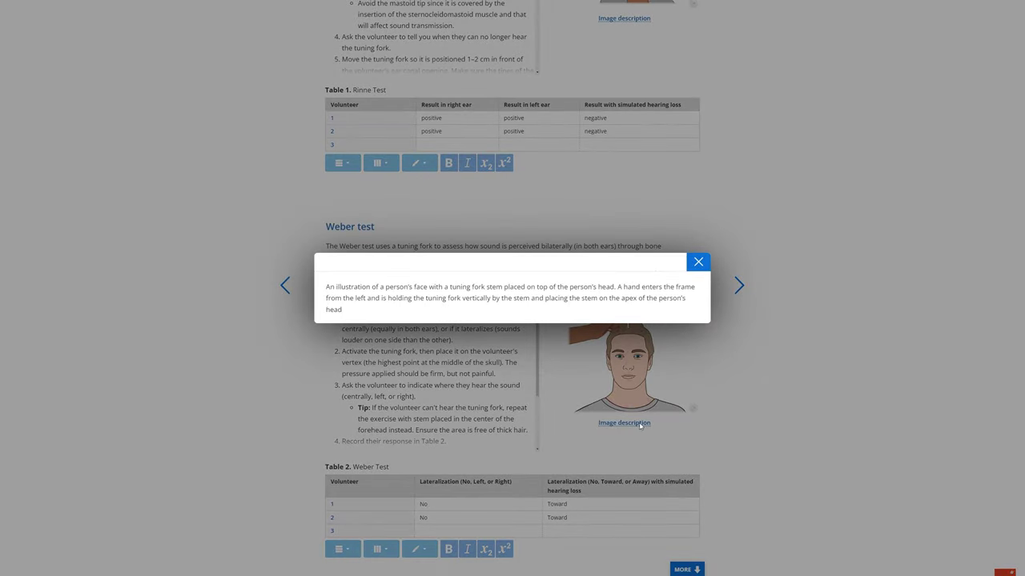
mouse_move(677, 285)
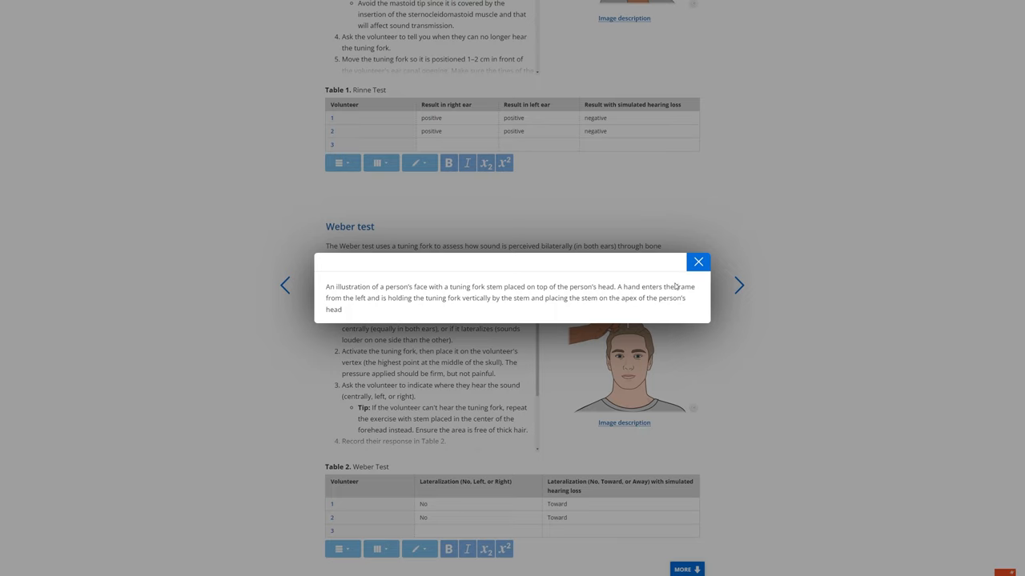
- Dismiss the Weber test image description and advance to page 4, Analysis
click(697, 262)
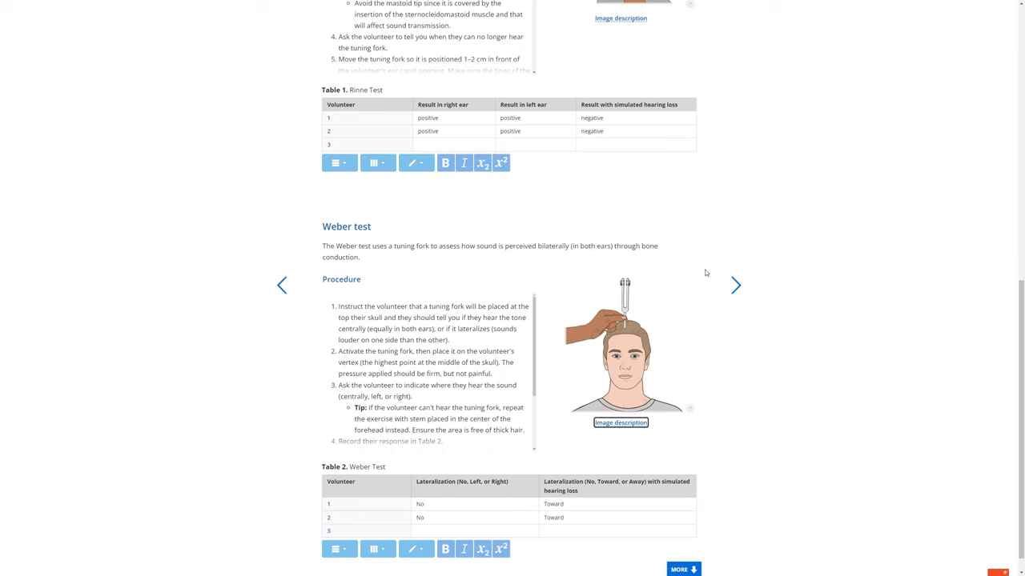
click(734, 285)
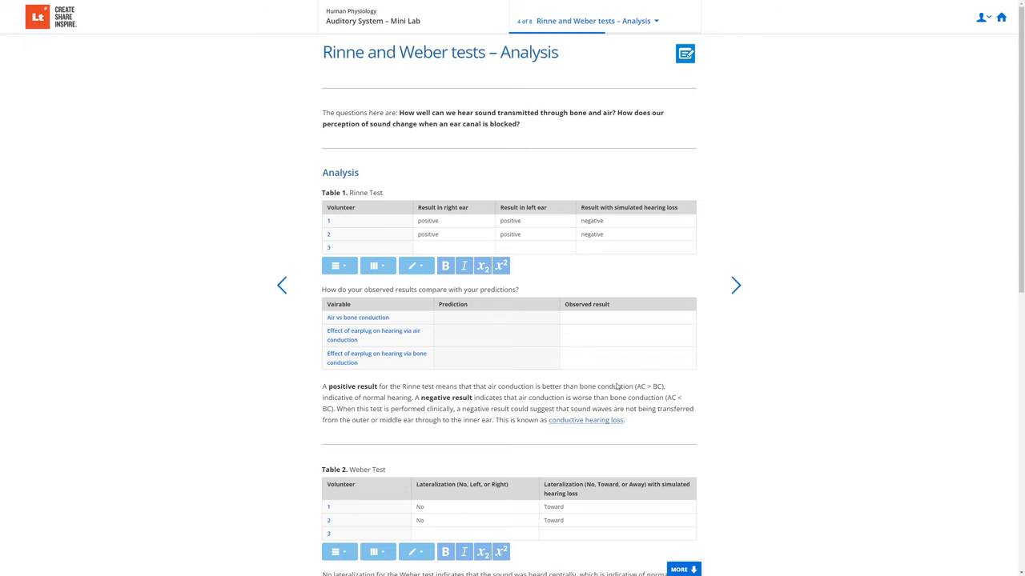
- View the conductive hearing loss definition, close it, and show the lesson page list
click(585, 420)
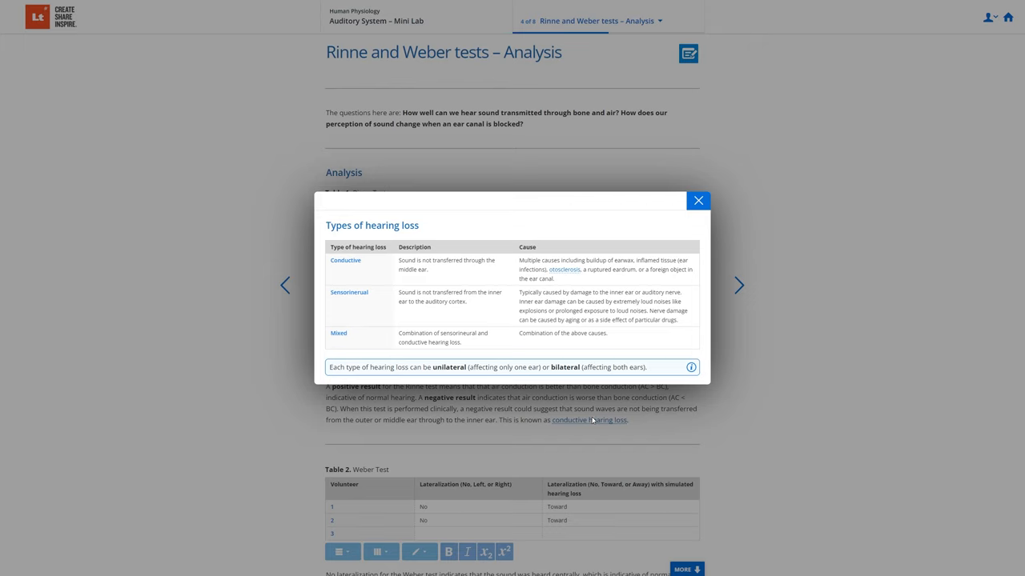
click(698, 200)
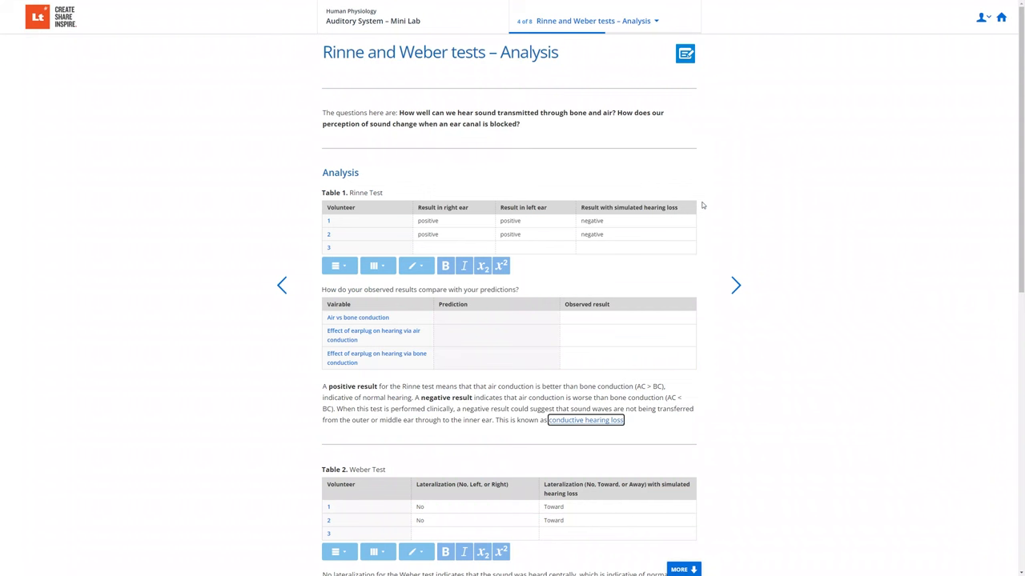
click(590, 20)
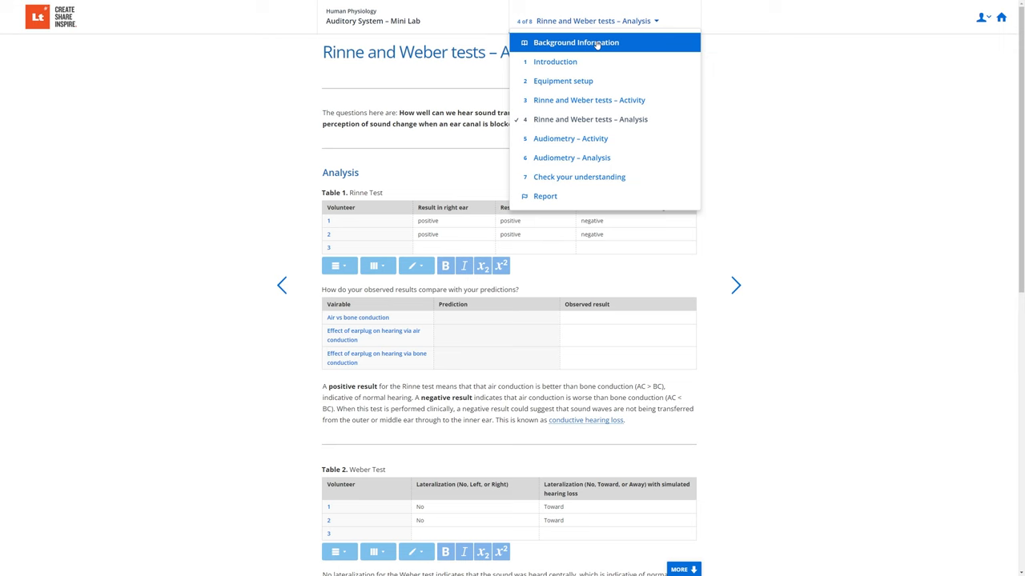
- View the middle ear close-up on Background Information, then jump to Audiometry – Activity
click(576, 43)
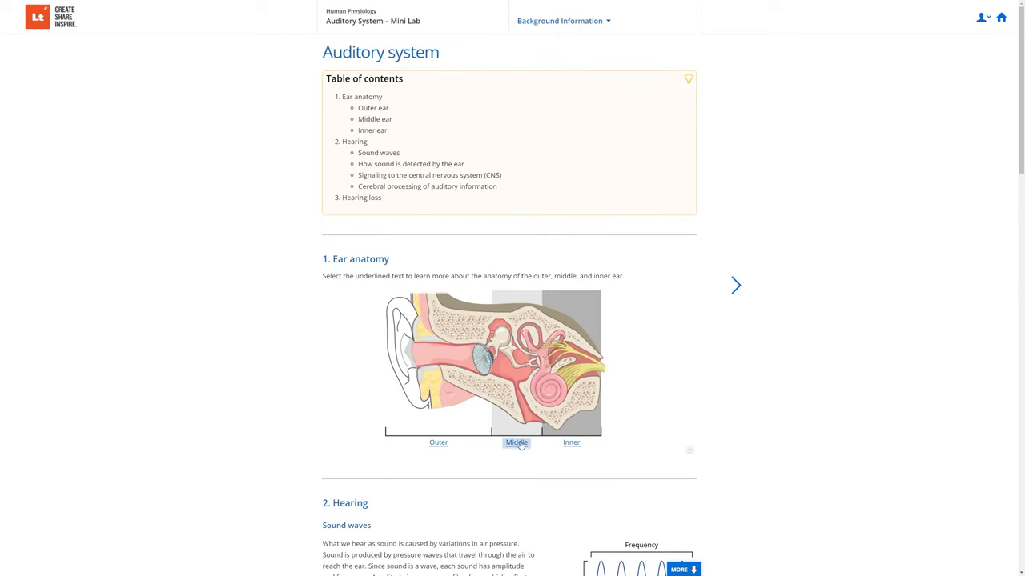
click(517, 443)
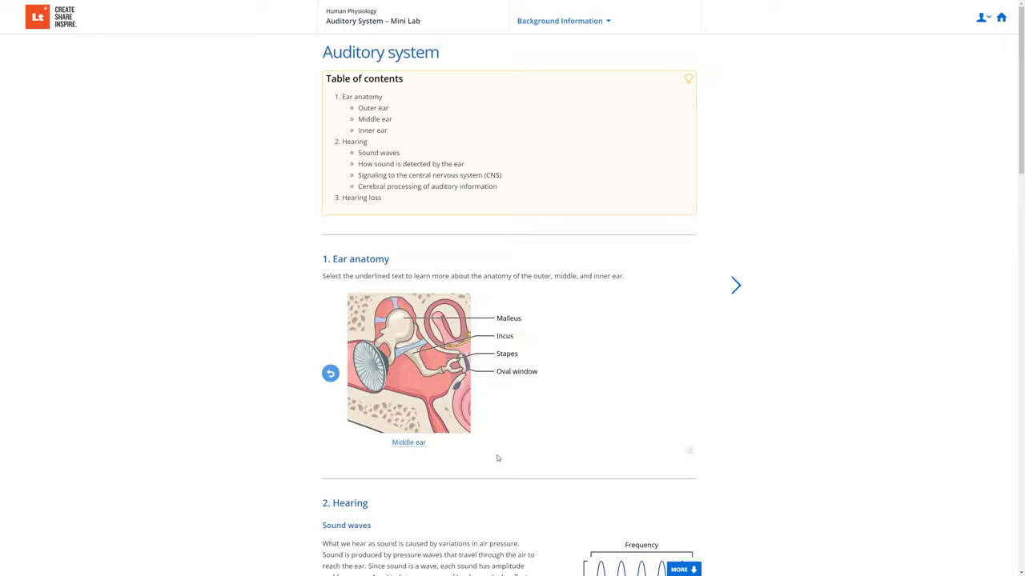
click(409, 442)
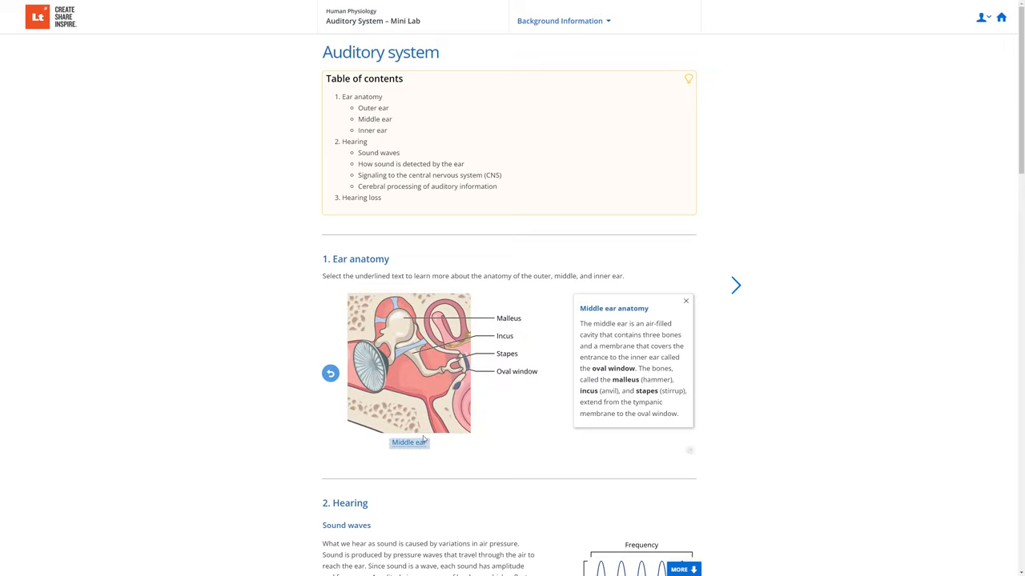
click(562, 20)
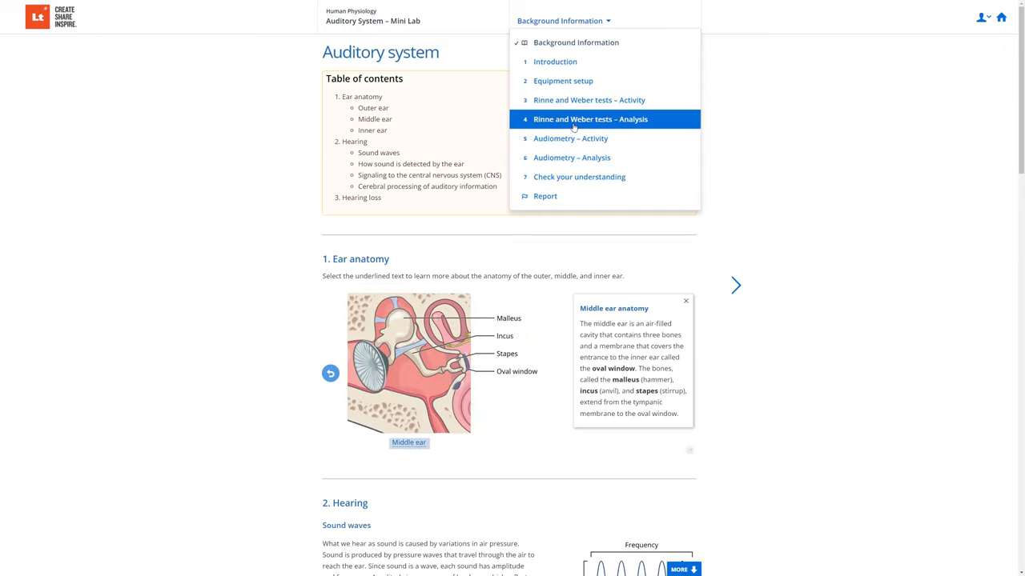
click(570, 138)
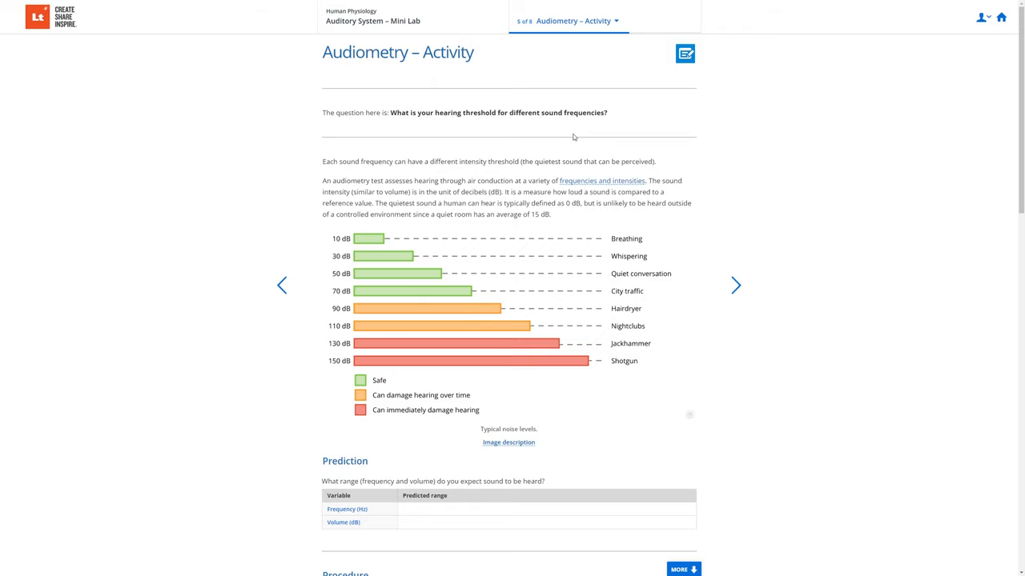
mouse_move(578, 148)
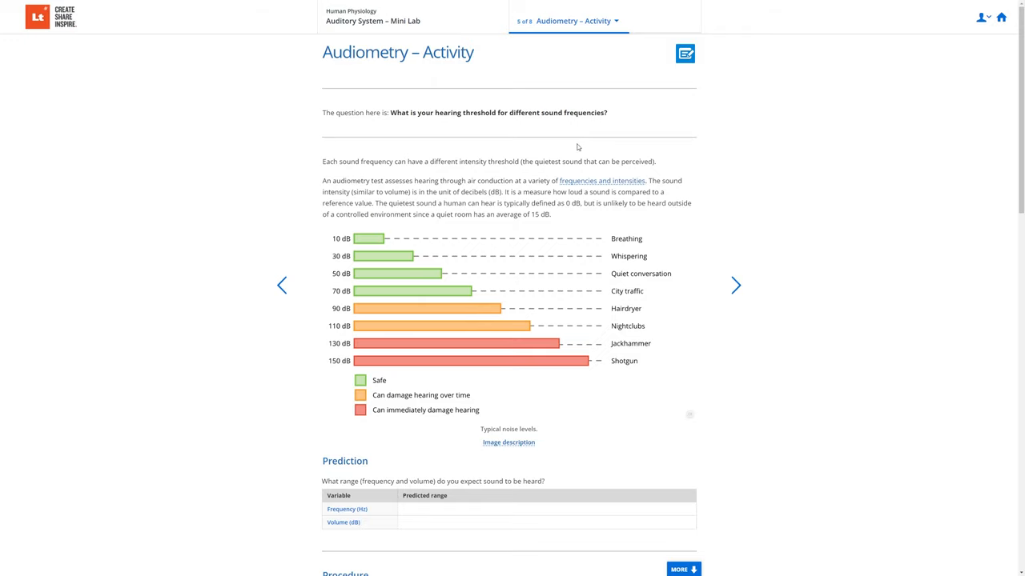
- Read the sound frequency and intensity explanation, then move on to the Procedure section
click(601, 180)
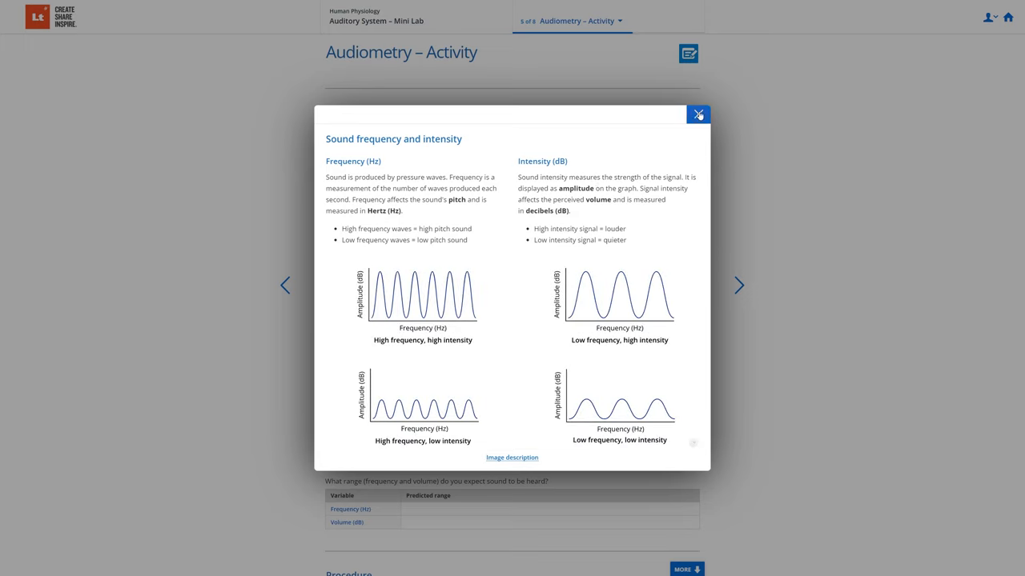
click(697, 113)
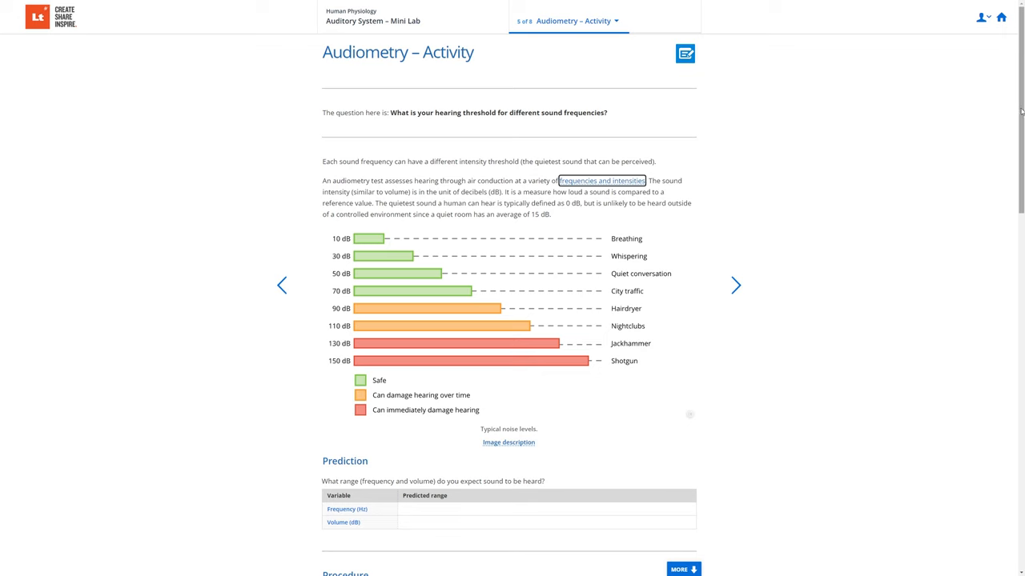
scroll(down, 3)
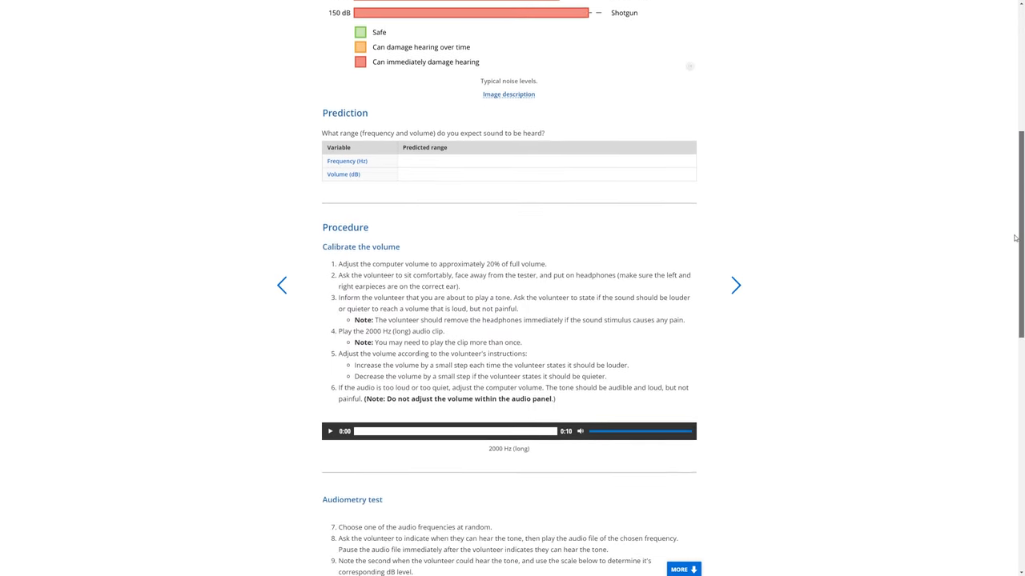
- Scroll down to the audiometry test, then play and stop the 500 Hz tone
scroll(down, 3)
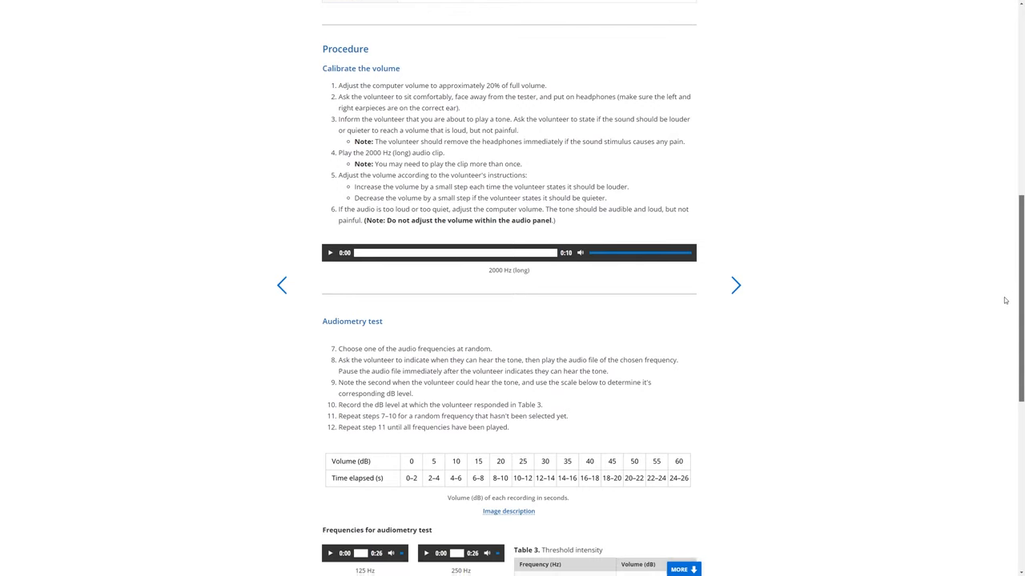
scroll(down, 3)
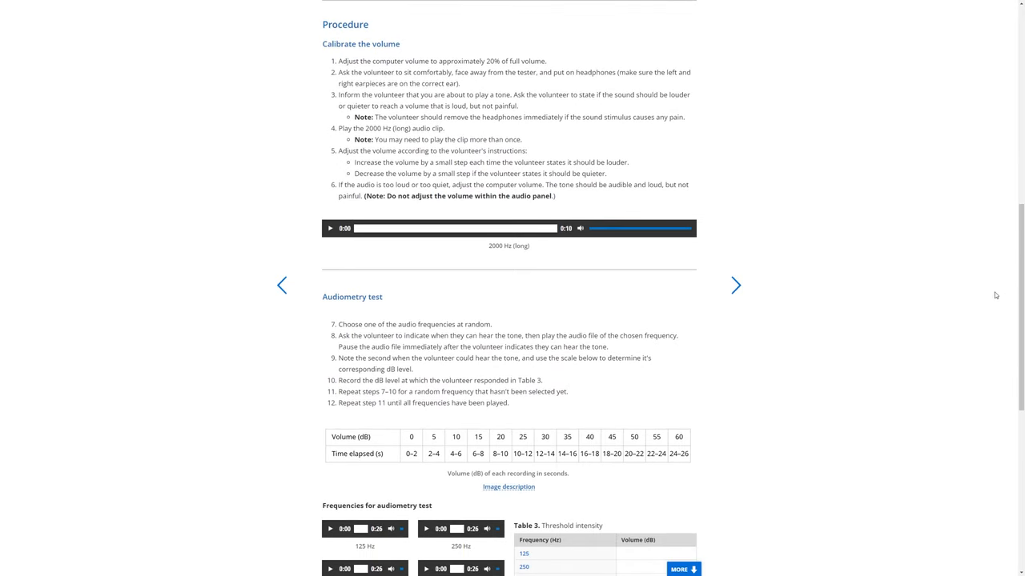
mouse_move(1021, 295)
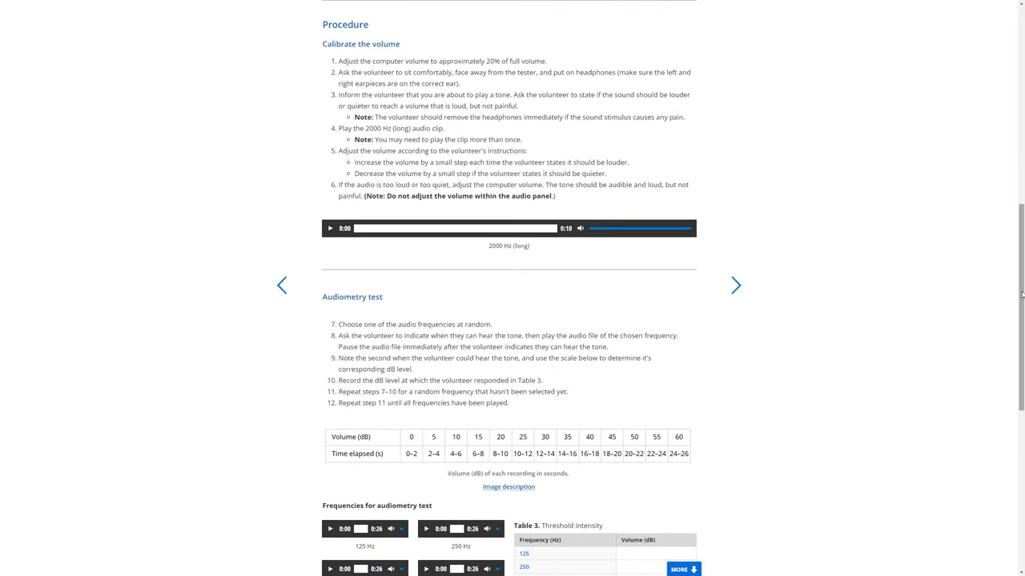
scroll(down, 3)
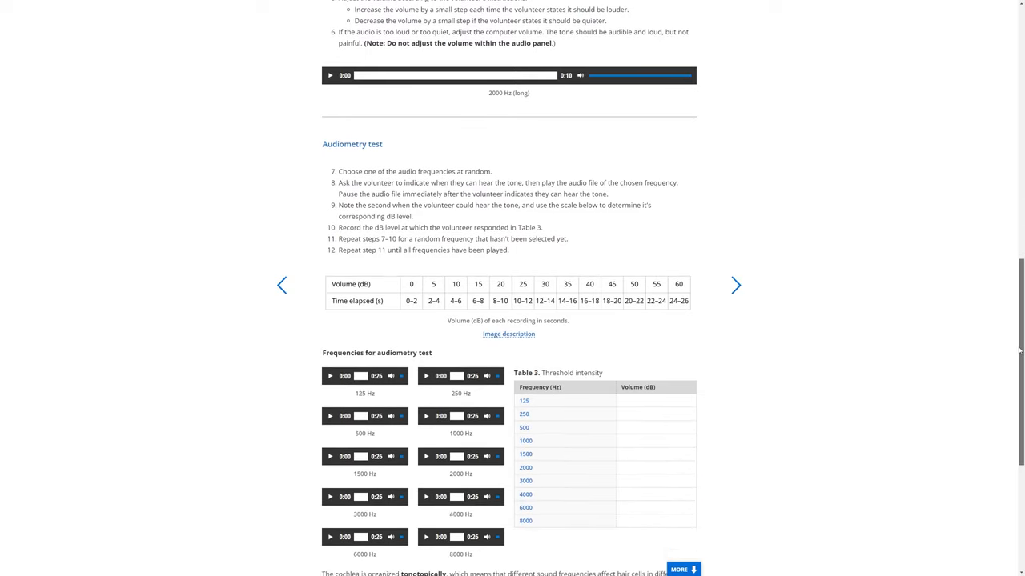
scroll(down, 3)
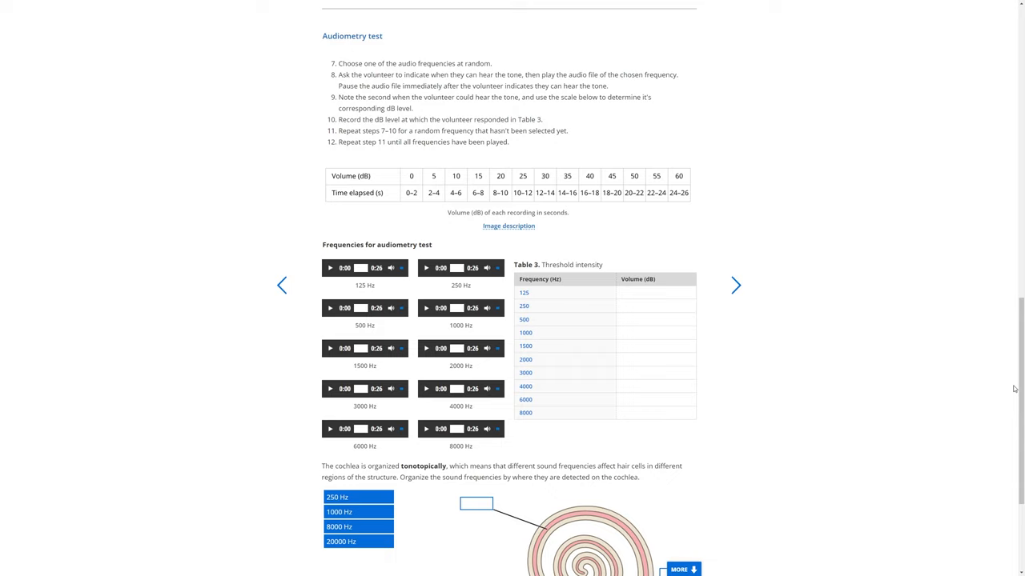
mouse_move(969, 370)
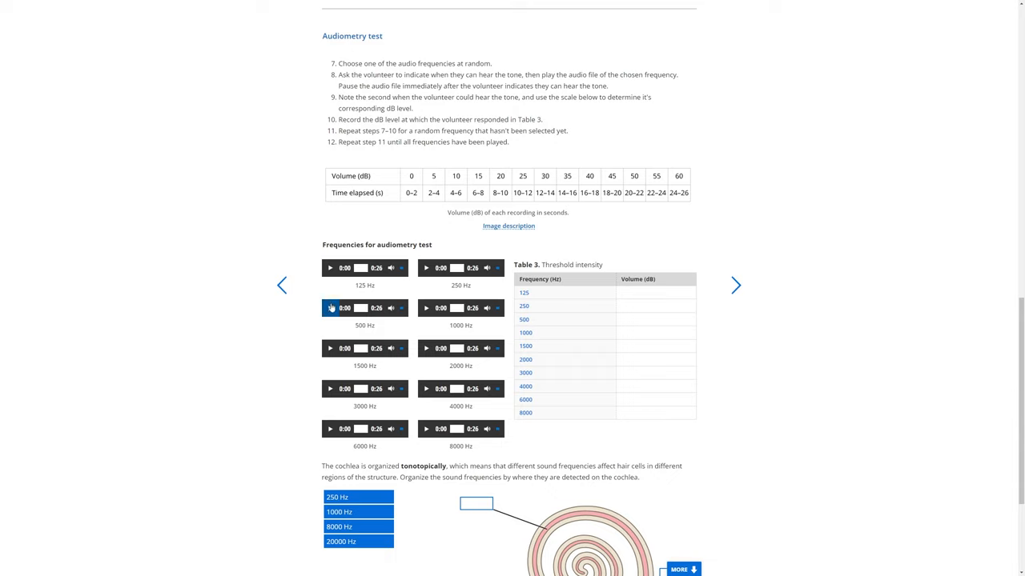
click(330, 308)
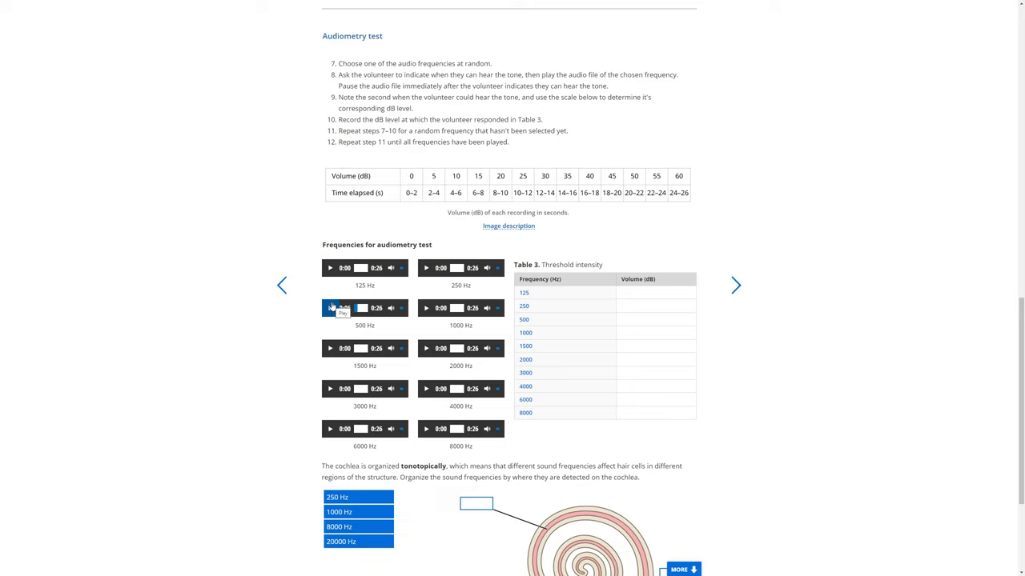
click(329, 308)
text(10)
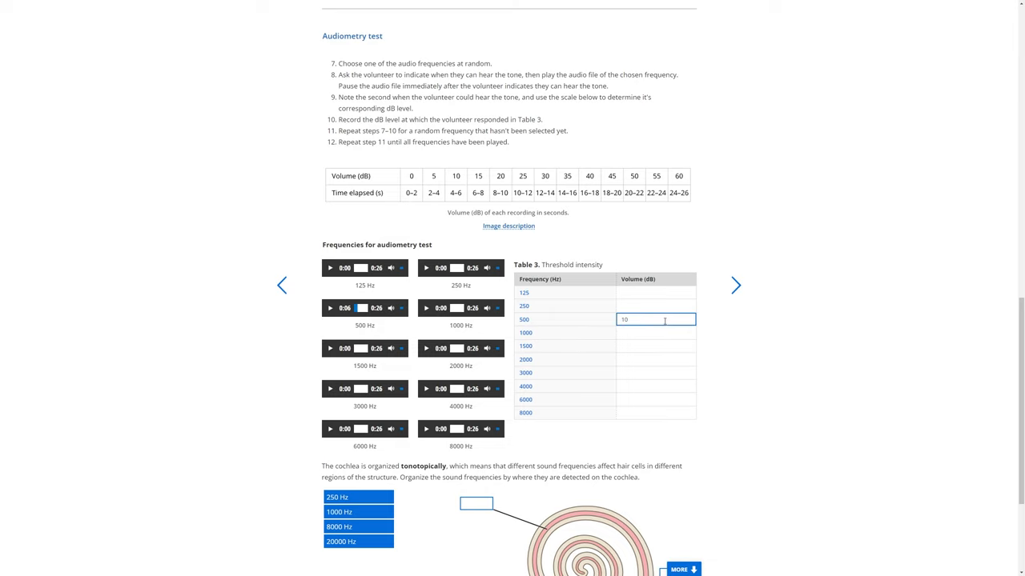
- Drag a frequency label onto the cochlea diagram and advance to Audiometry – Analysis
scroll(down, 3)
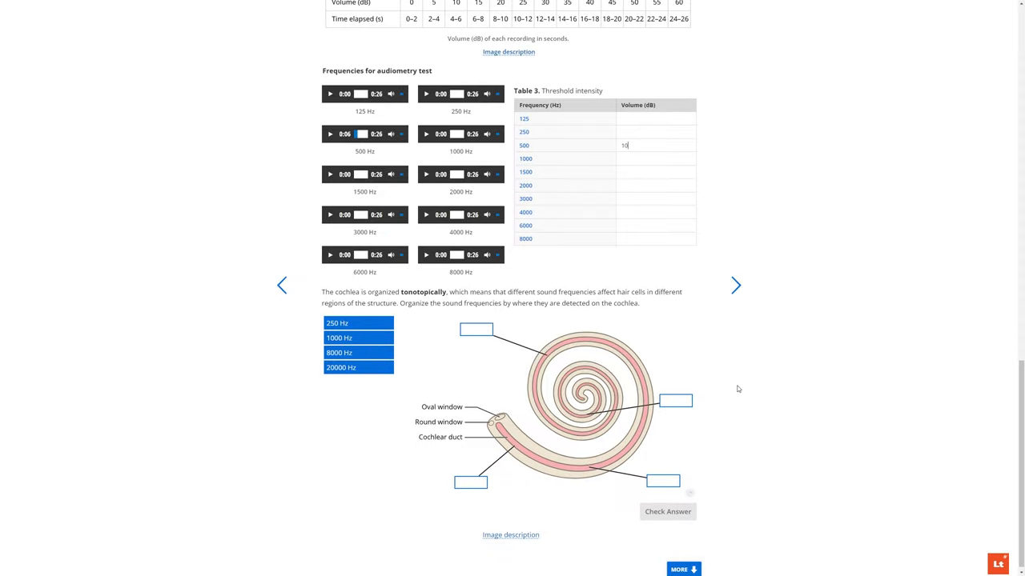
drag(358, 322, 674, 401)
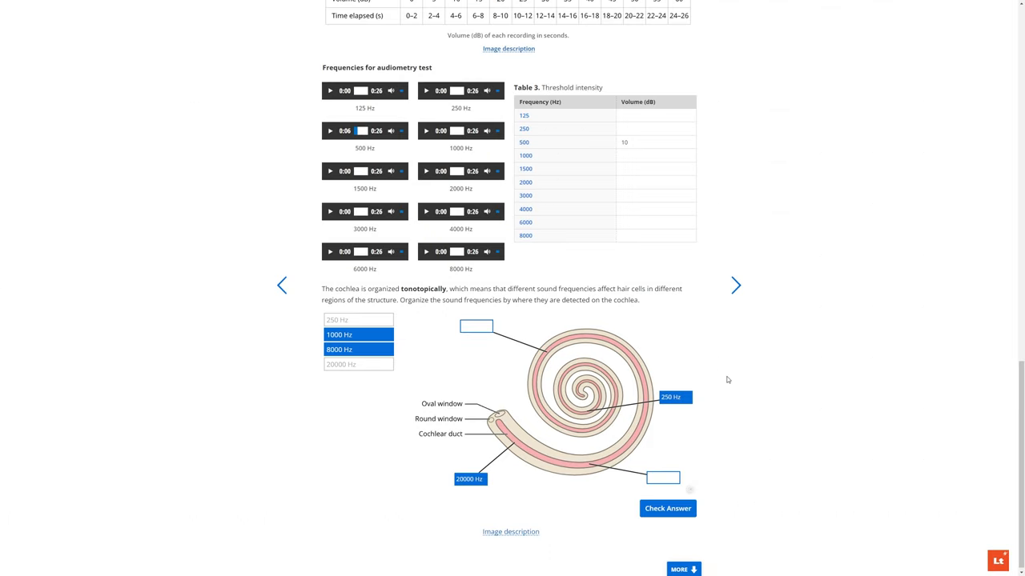
click(735, 285)
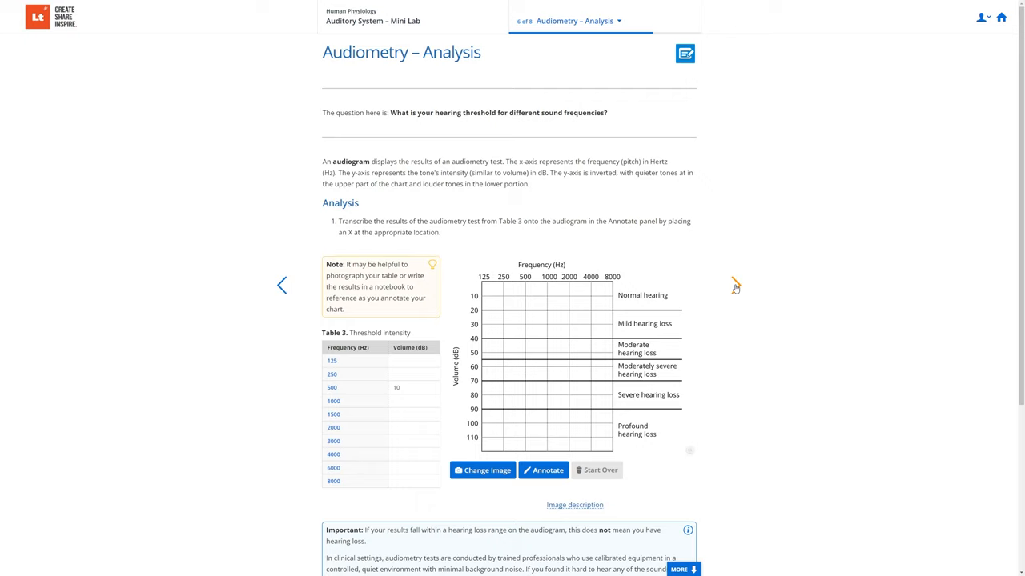
mouse_move(1006, 231)
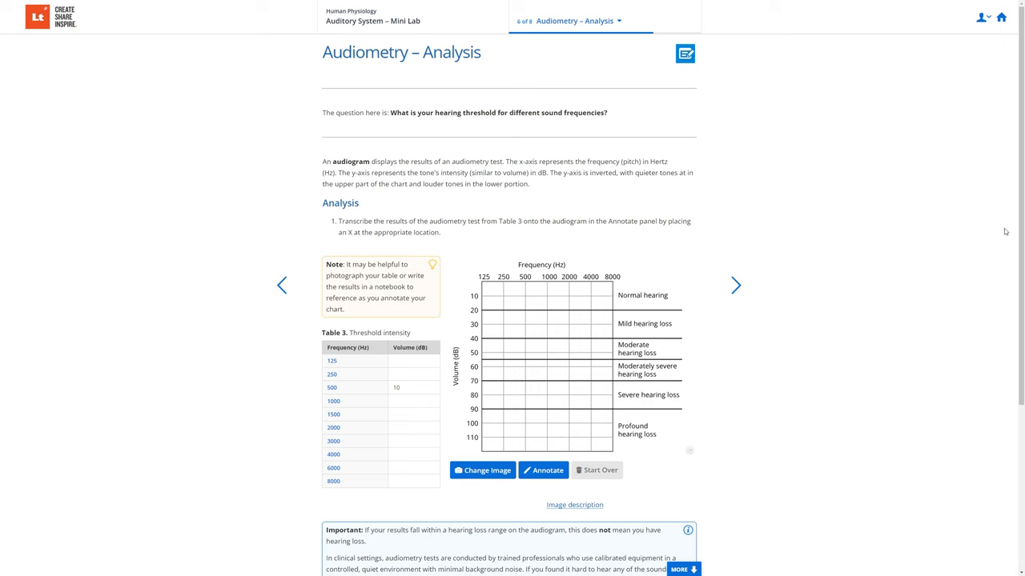
- Scroll through Audiometry – Analysis and continue to page 7, Check your understanding
scroll(down, 3)
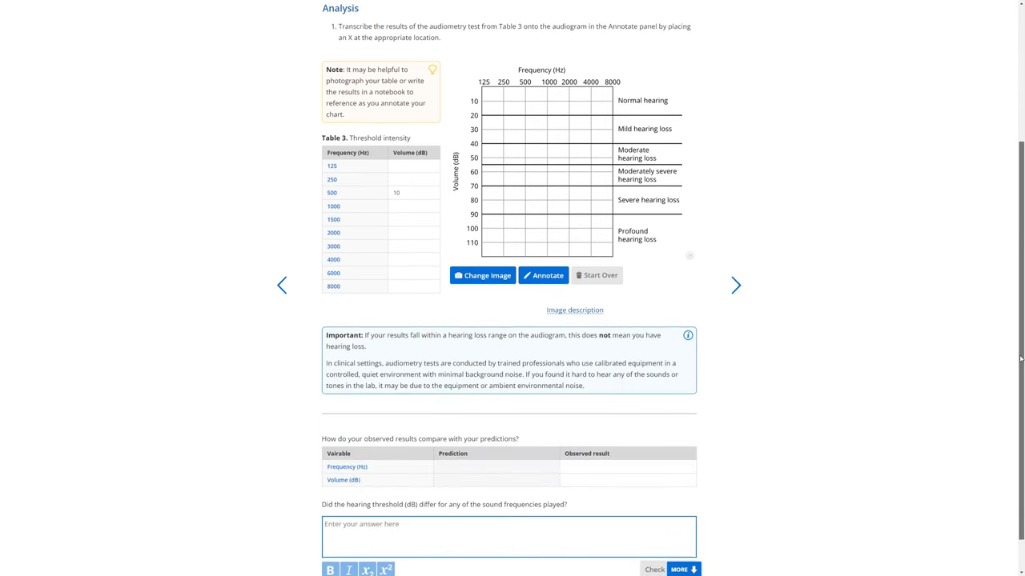
scroll(down, 3)
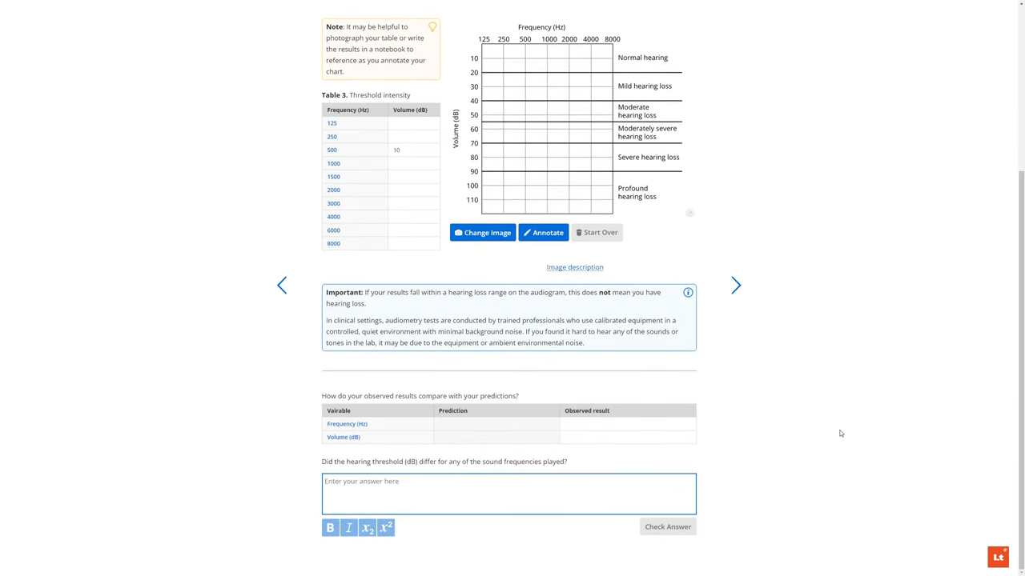
click(735, 285)
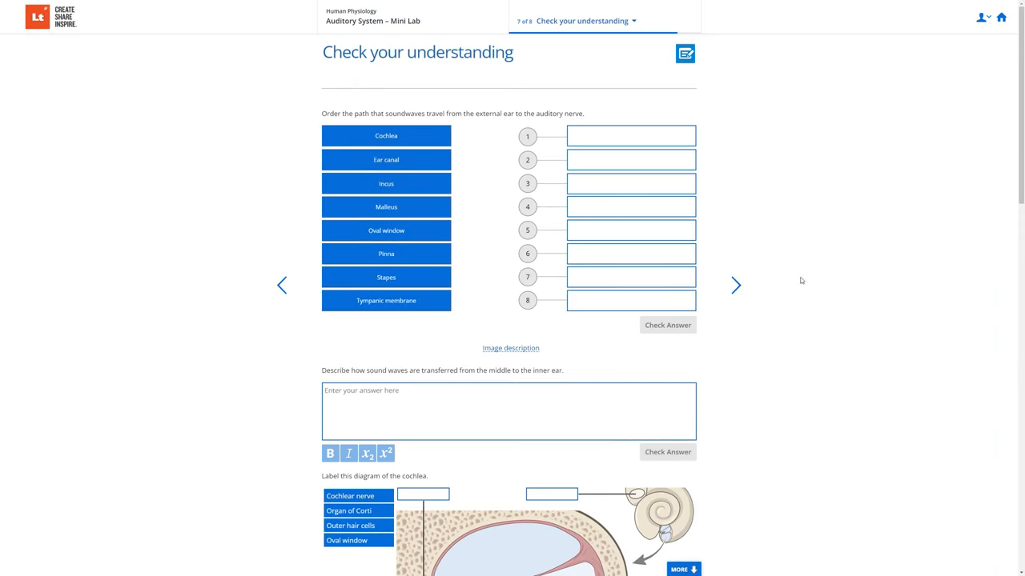
- Scroll past the Check your understanding questions and advance to the Auditory System Lesson Report
scroll(down, 3)
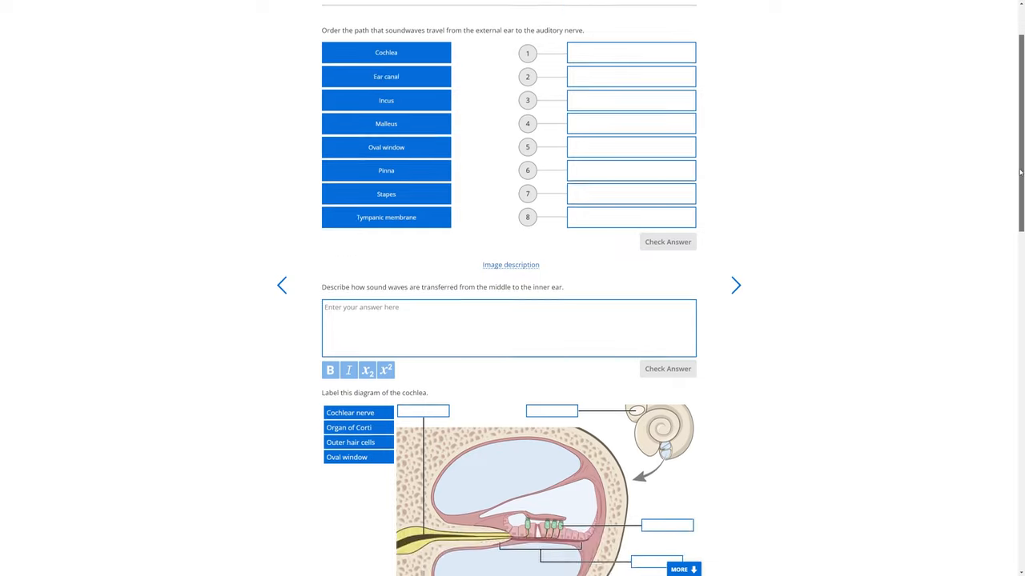
scroll(down, 3)
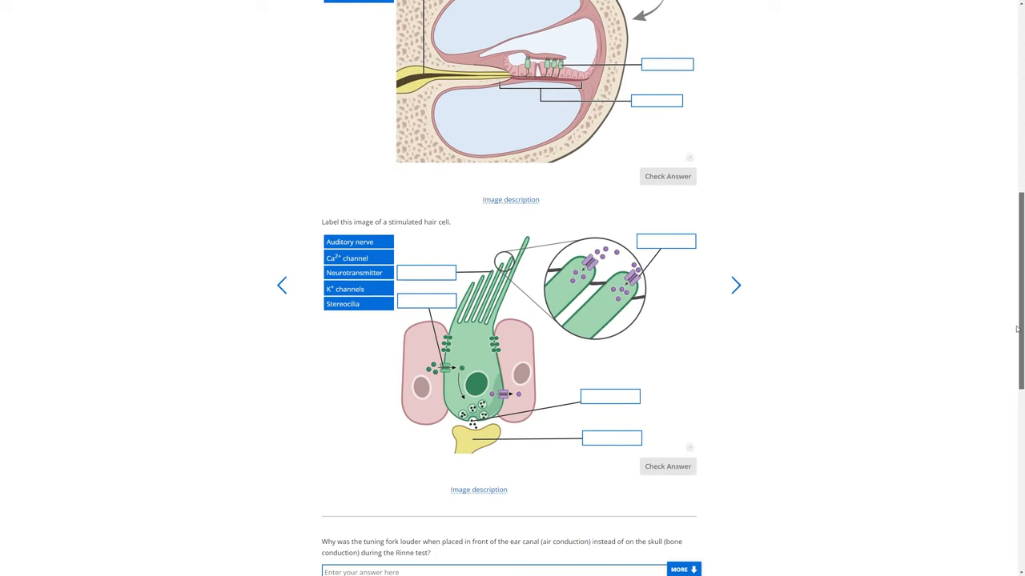
scroll(down, 3)
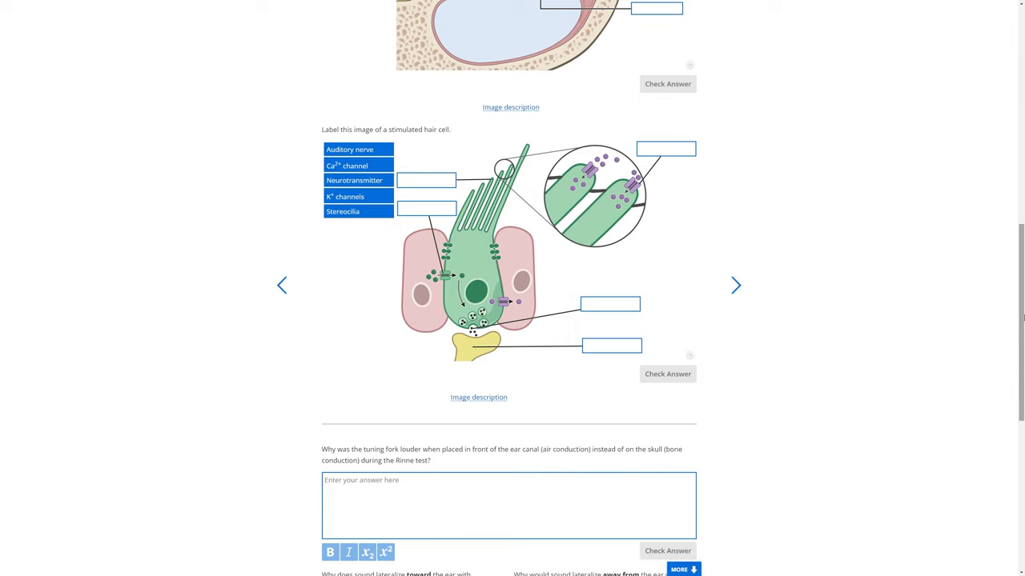
scroll(down, 3)
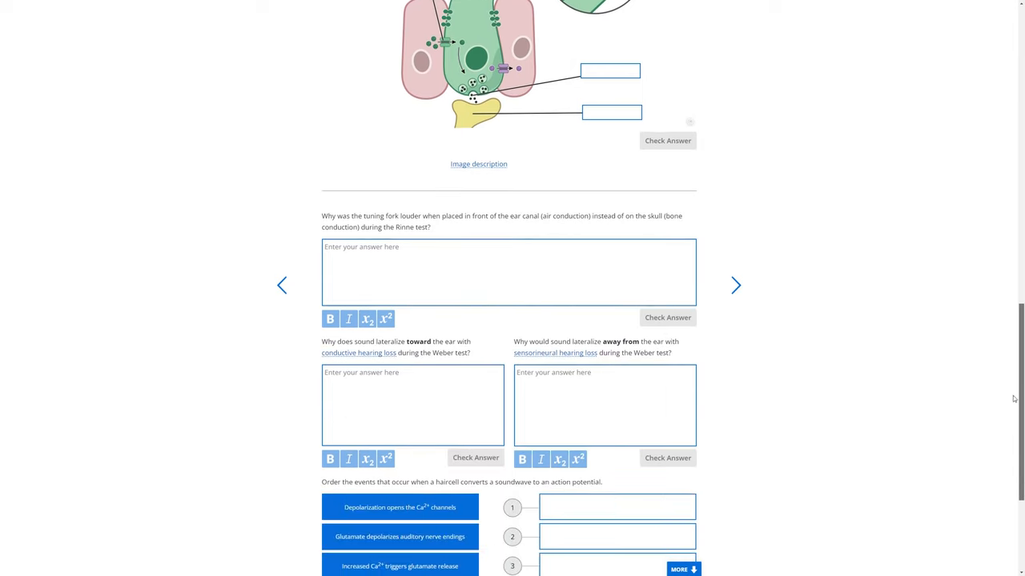
scroll(down, 3)
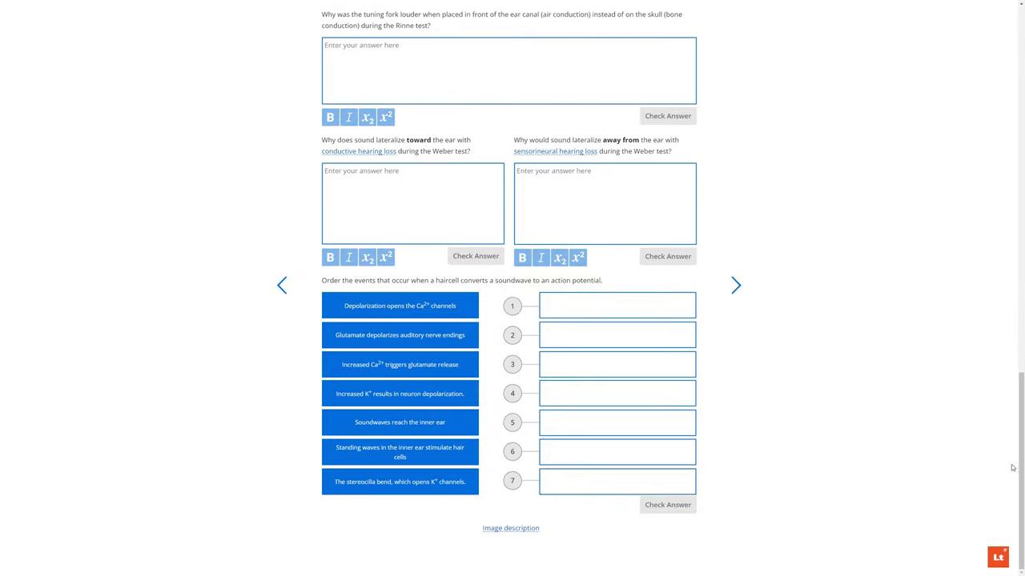
click(734, 285)
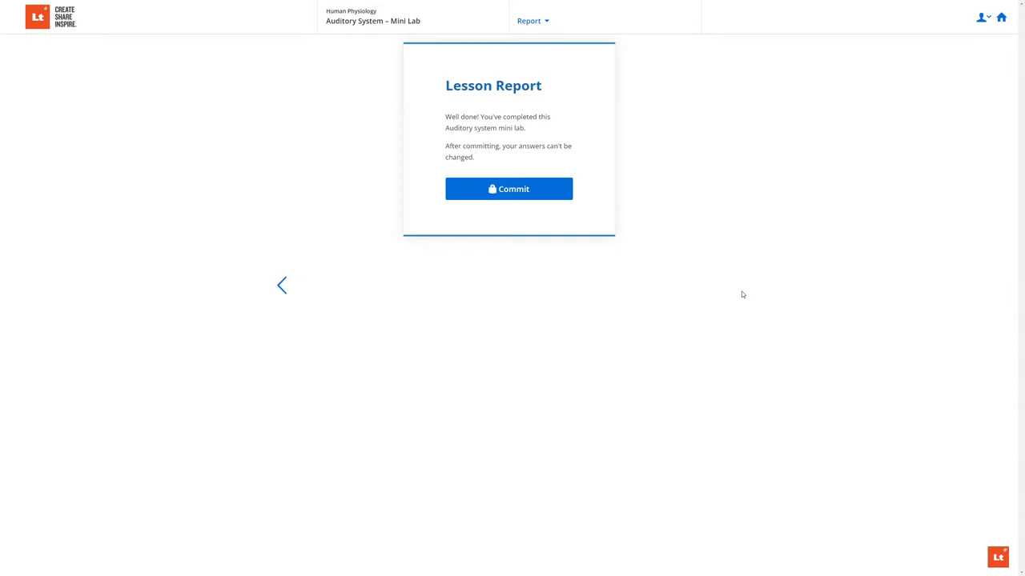
mouse_move(979, 78)
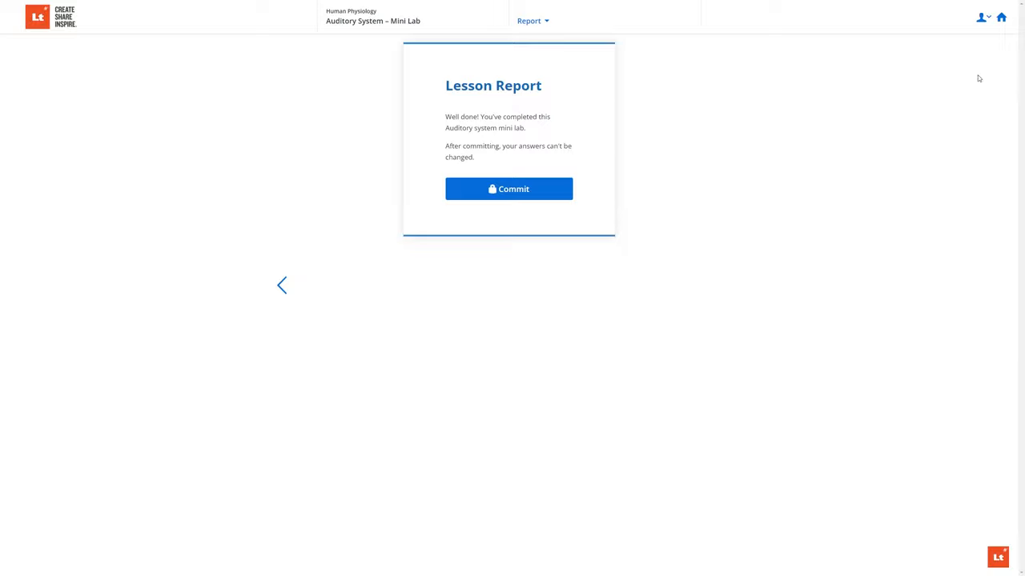